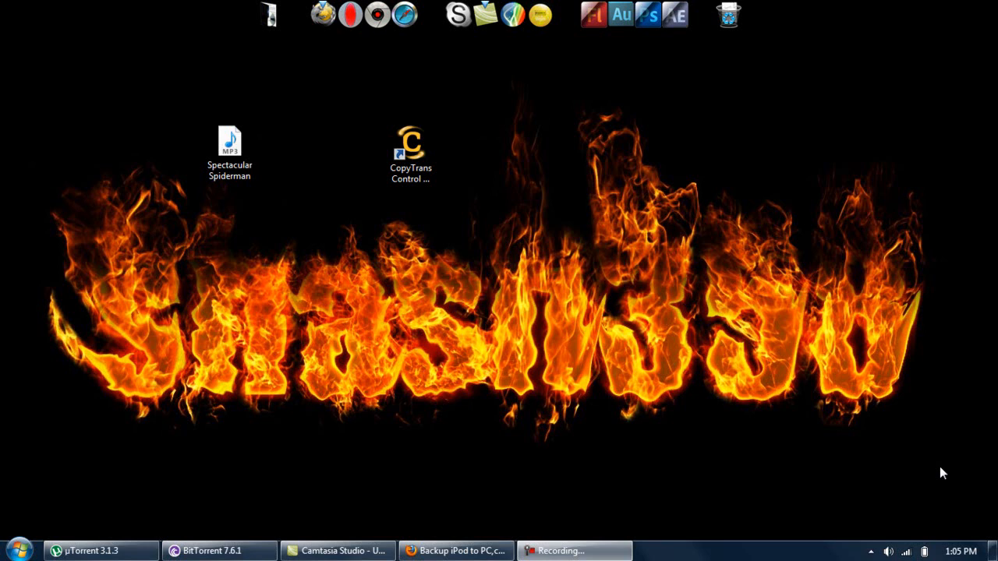
pyautogui.moveTo(492, 485)
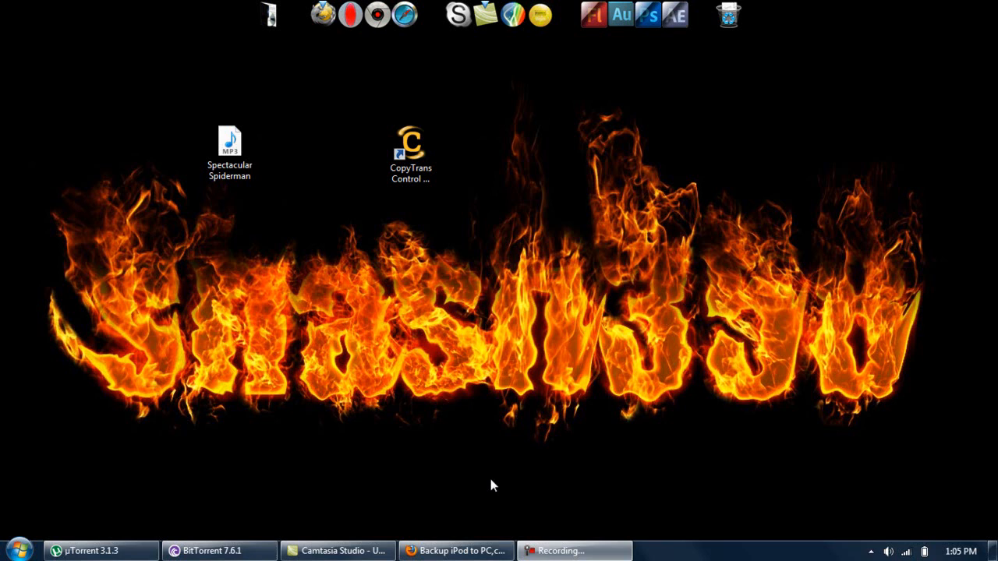
pyautogui.moveTo(471, 544)
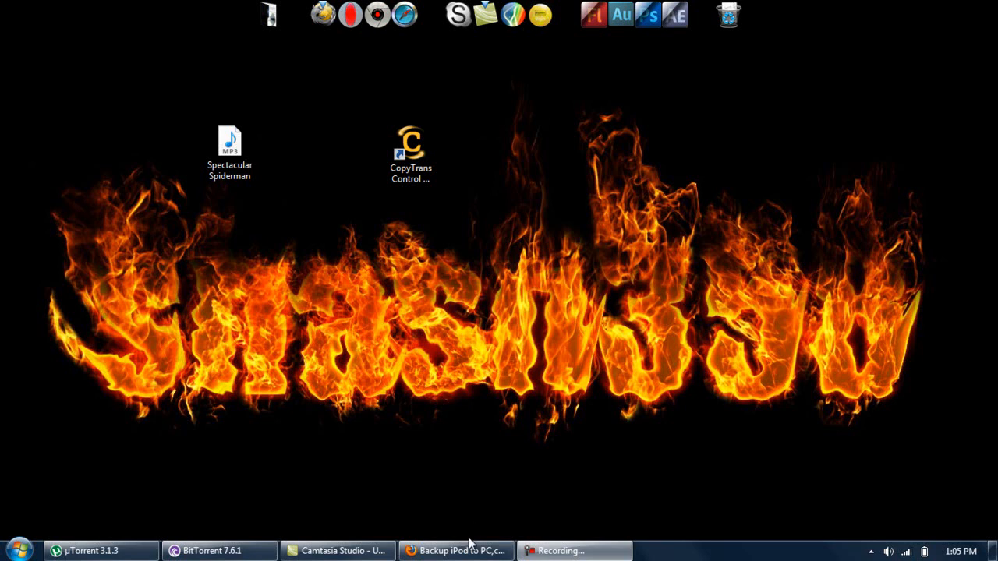
# Start the CopyTrans Suite download on copytrans.net, cancel saving the installer, and review the instructions
pyautogui.click(455, 550)
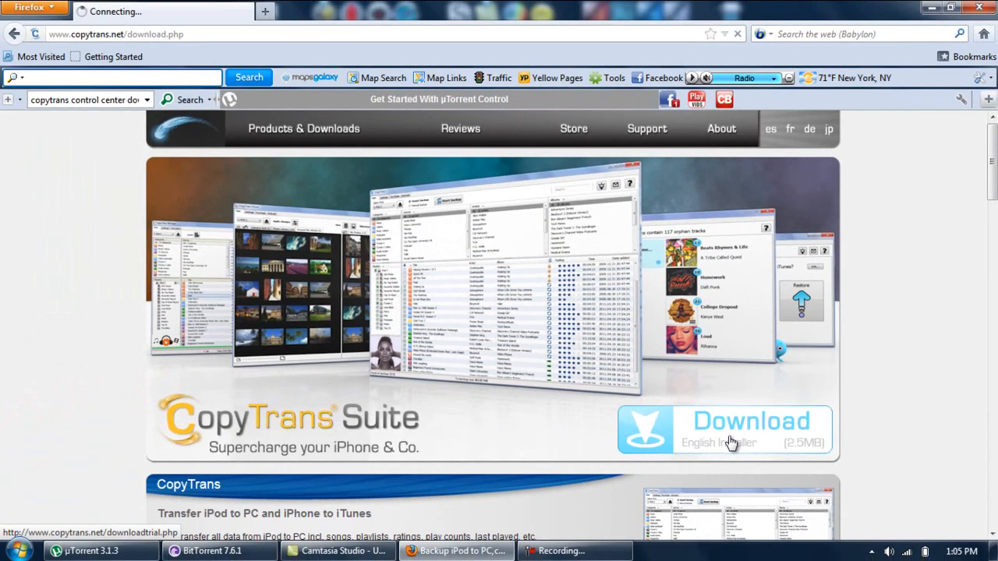
pyautogui.click(725, 430)
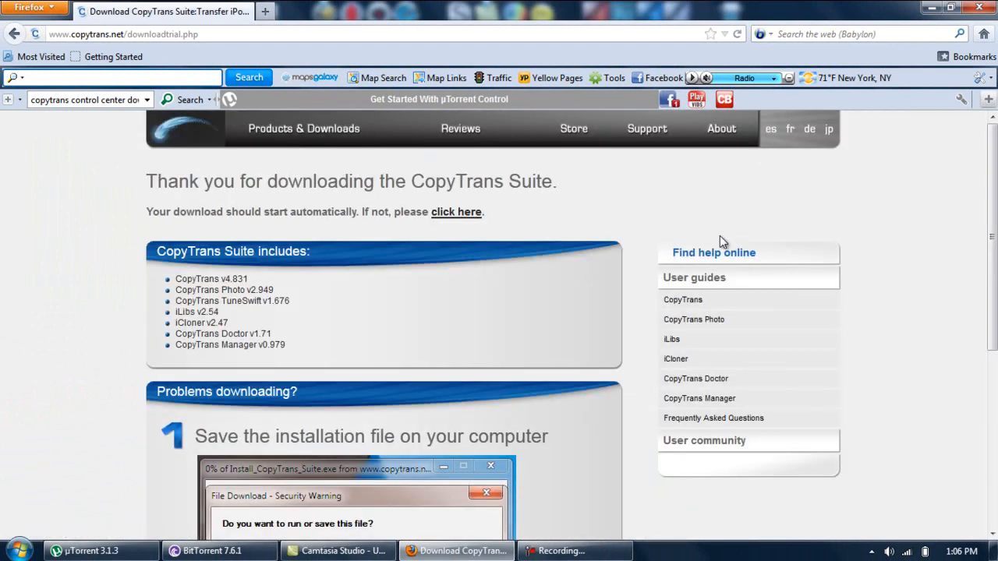
pyautogui.click(455, 212)
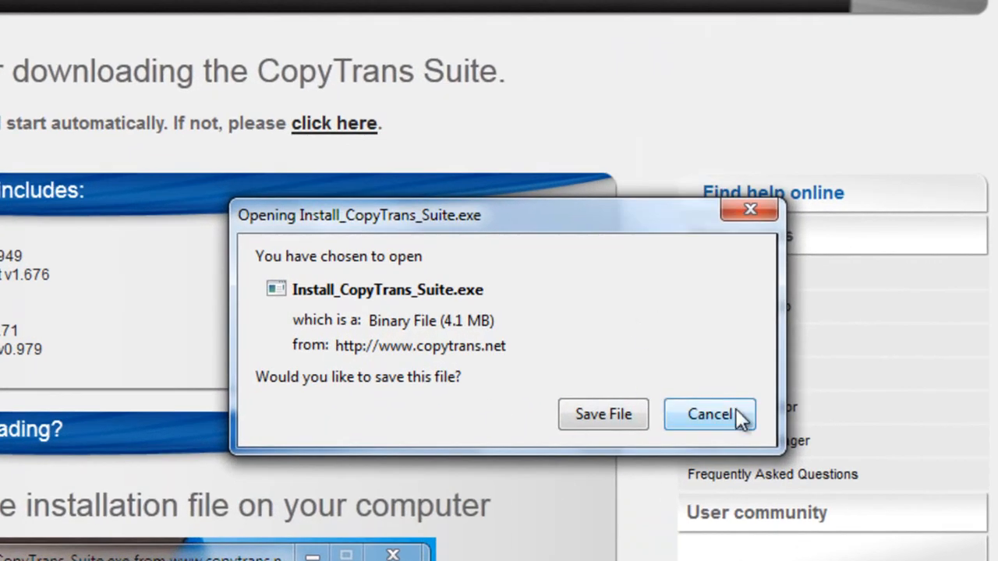
pyautogui.click(708, 415)
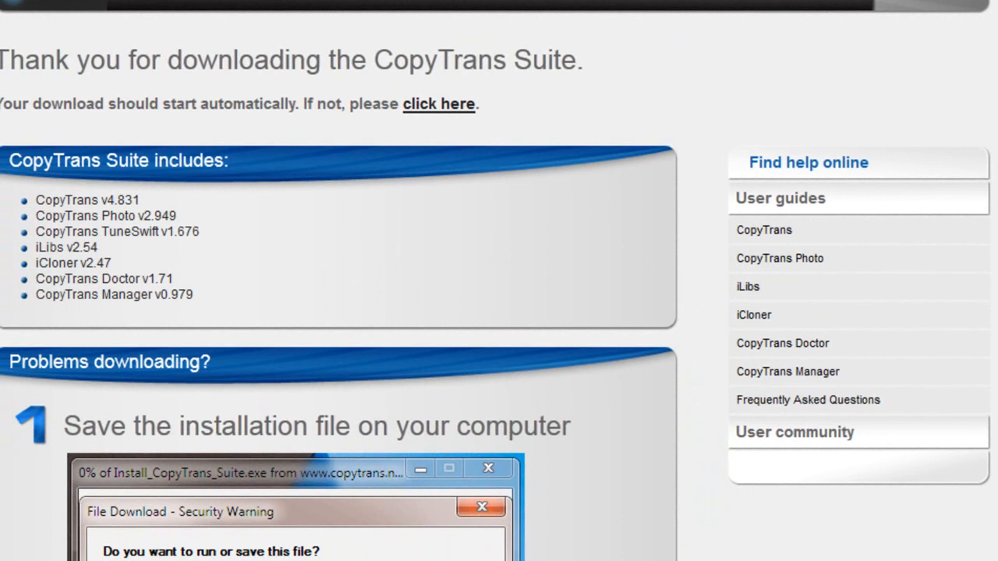
pyautogui.scroll(-3)
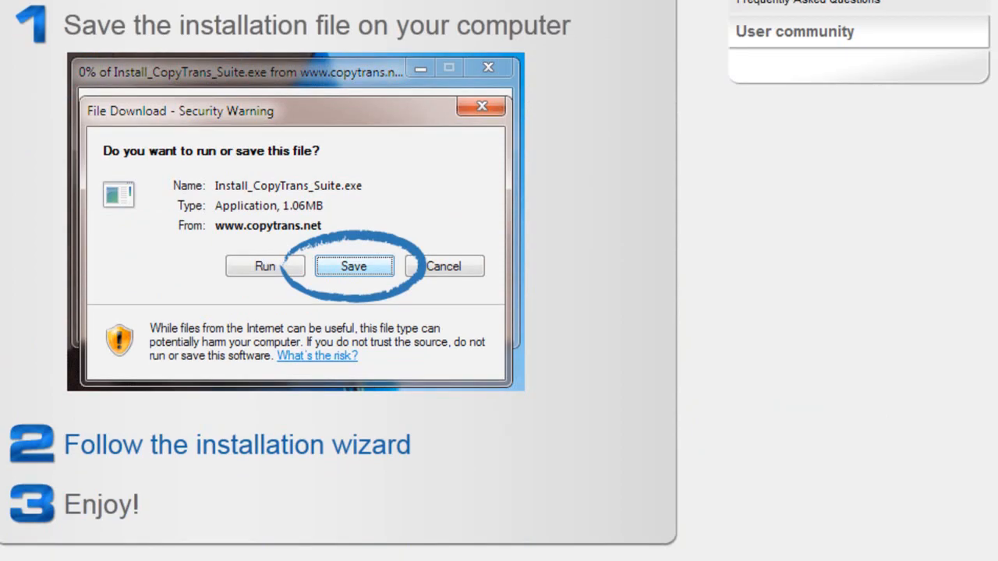
pyautogui.scroll(-3)
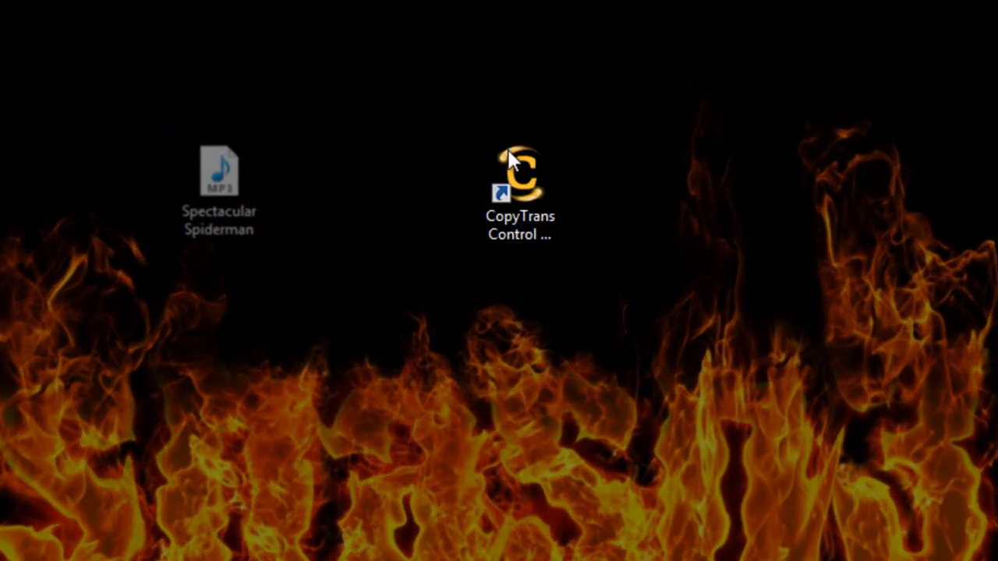
# Launch CopyTrans Control Center from its desktop shortcut
pyautogui.click(520, 180)
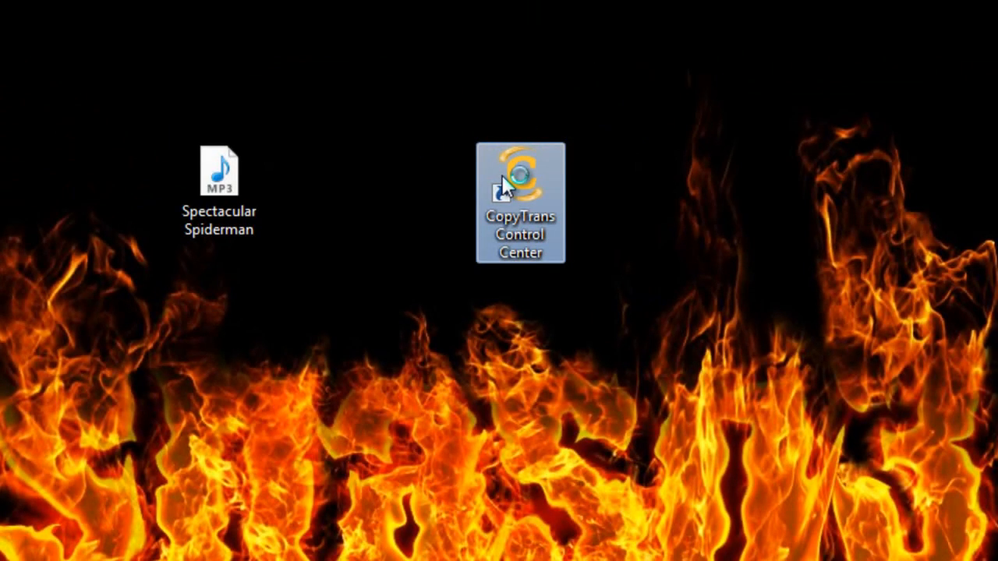
pyautogui.doubleClick(521, 168)
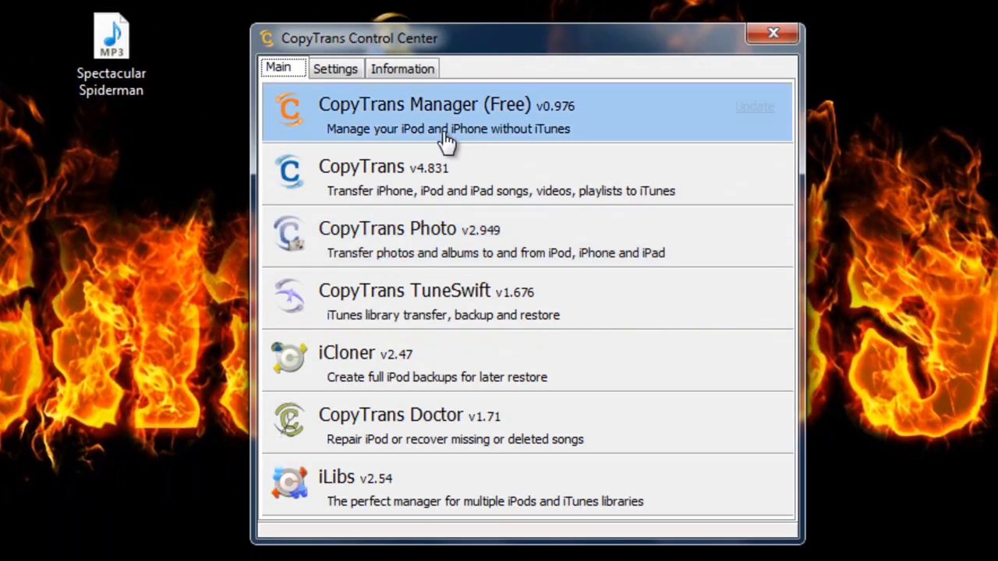
pyautogui.moveTo(440, 97)
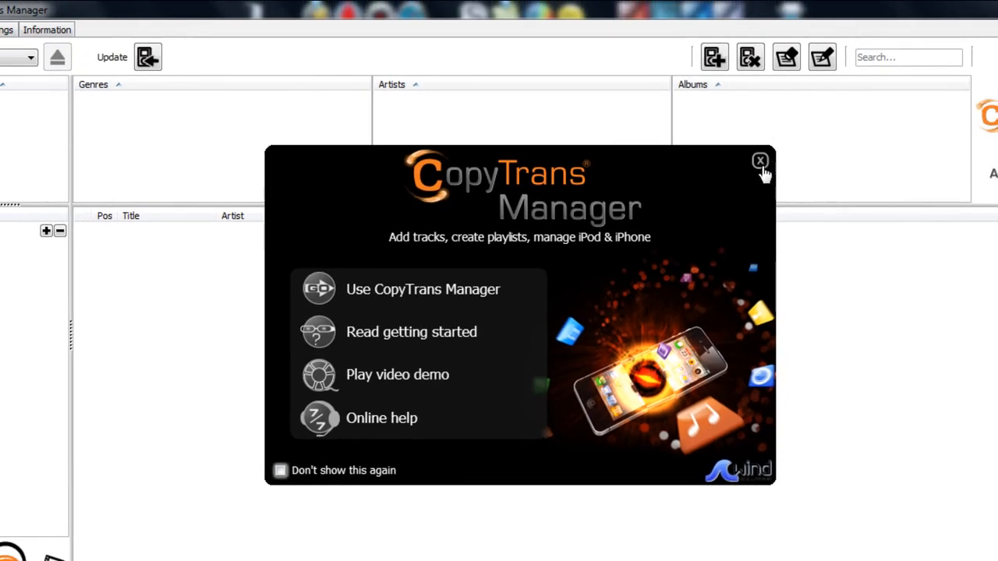
# Dismiss the welcome screen and new version notice to reveal the iPod Touch 4G library of 91 songs
pyautogui.click(761, 161)
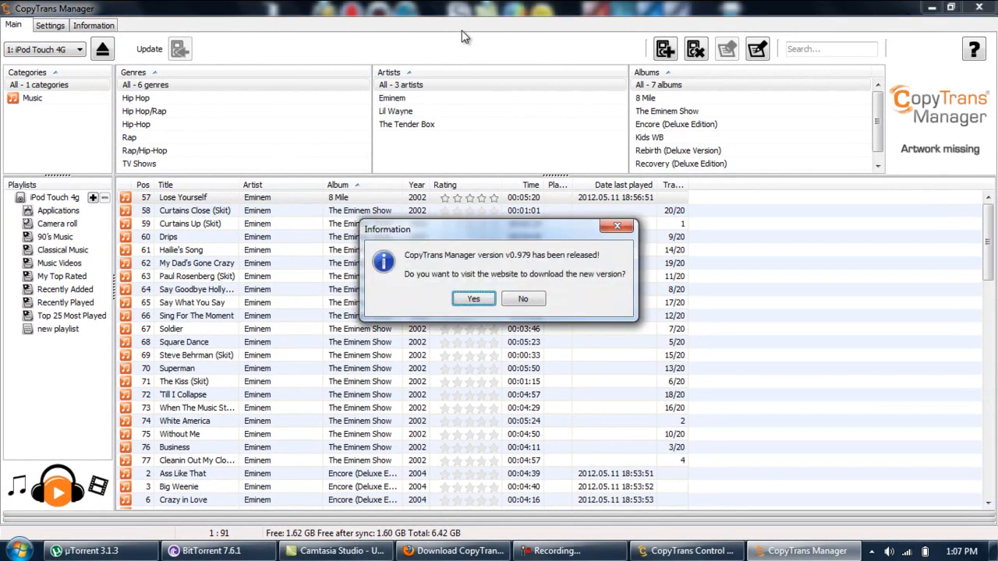
pyautogui.moveTo(605, 240)
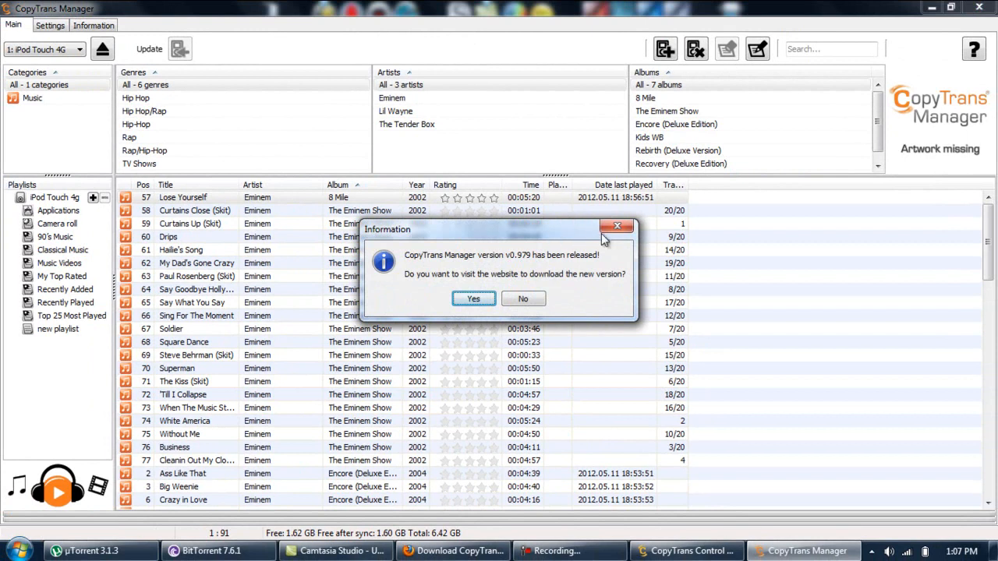
pyautogui.click(618, 227)
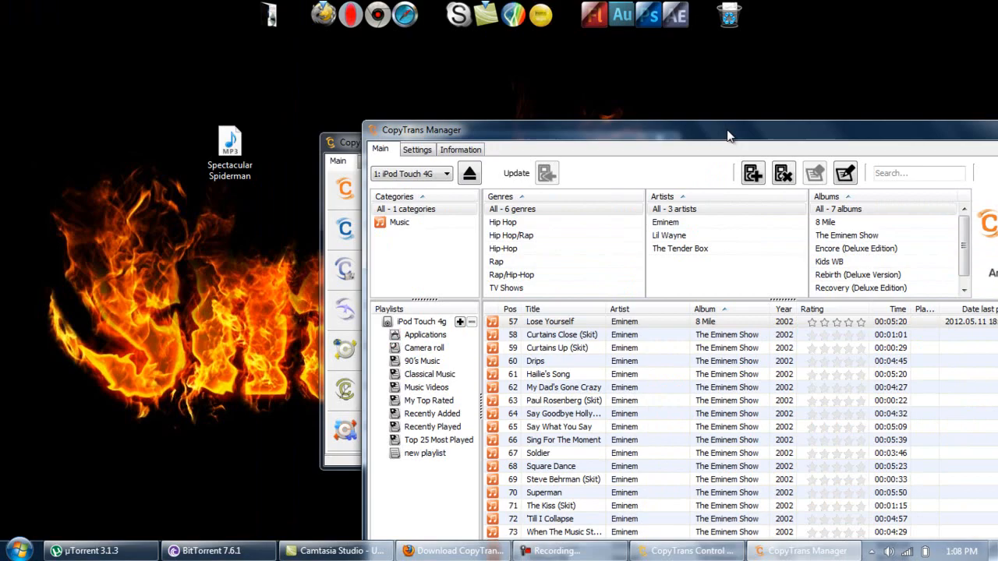
# Add the Spectacular Spiderman MP3 to the iPod, update it to 92 songs, and decline the share prompt
pyautogui.moveTo(730, 130); pyautogui.dragTo(763, 112)
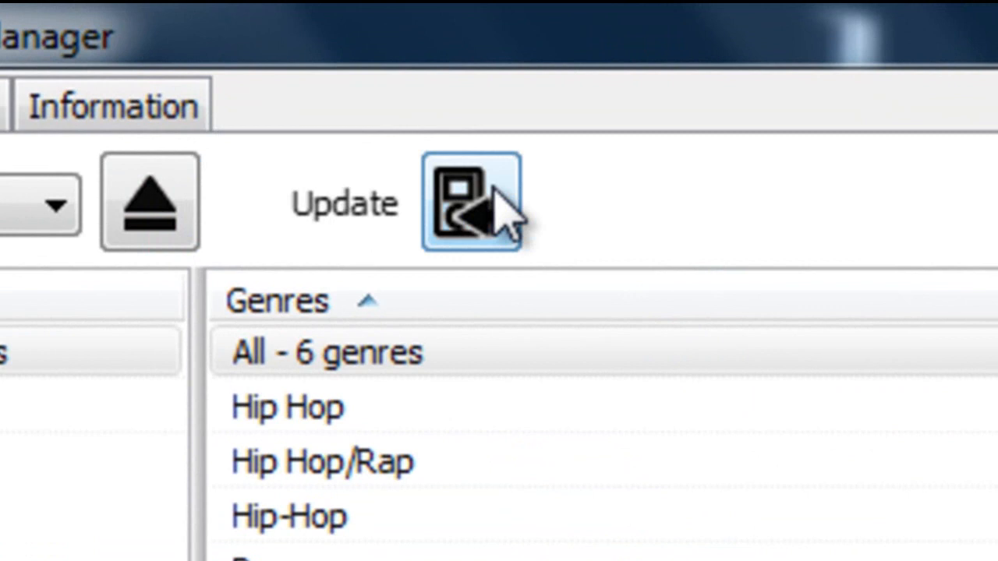
pyautogui.click(471, 202)
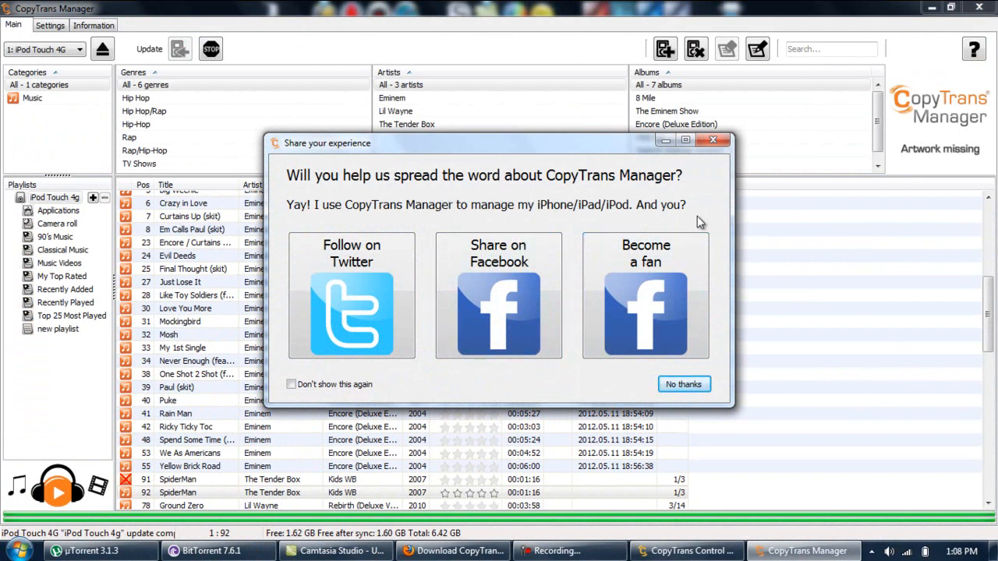
pyautogui.click(683, 384)
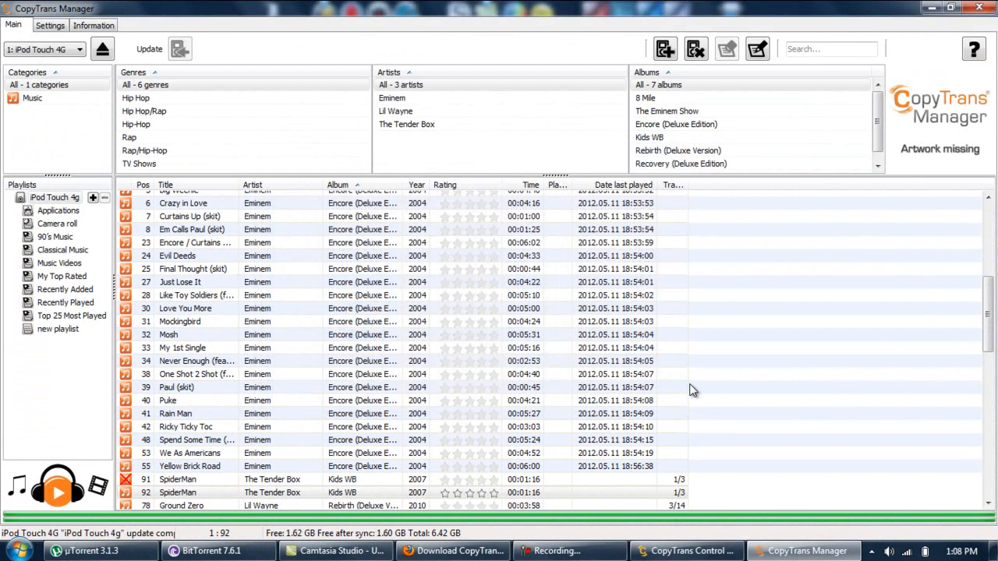
# Play SpiderMan by The Tender Box on the mirrored iPod, scrub to near its end, and pause it
pyautogui.click(454, 552)
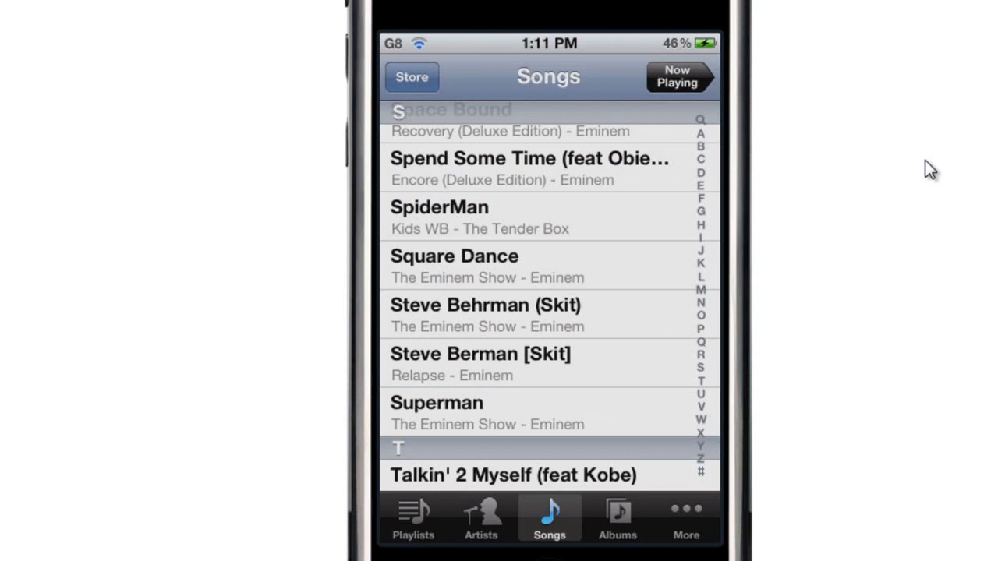
pyautogui.click(440, 206)
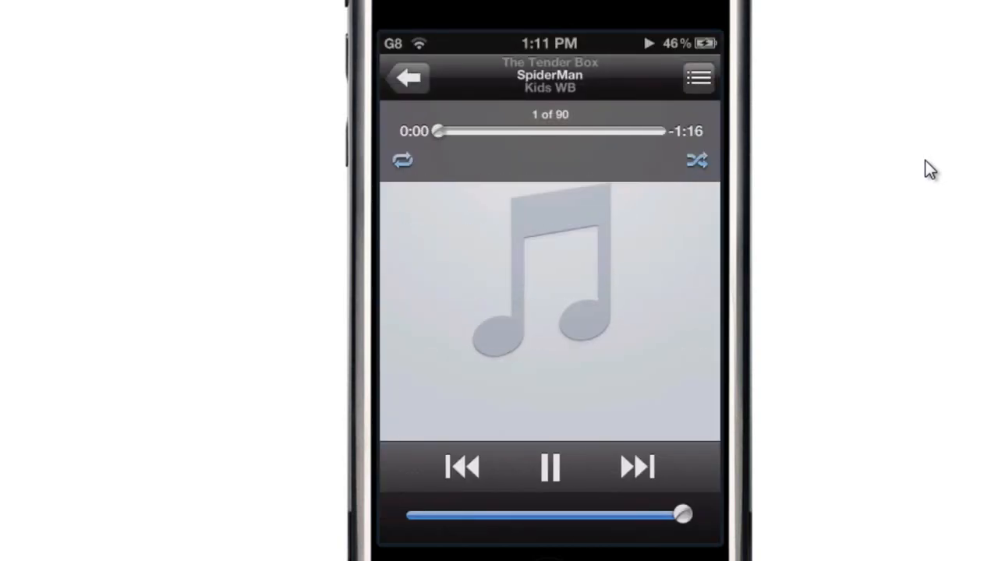
pyautogui.moveTo(436, 131); pyautogui.dragTo(491, 131)
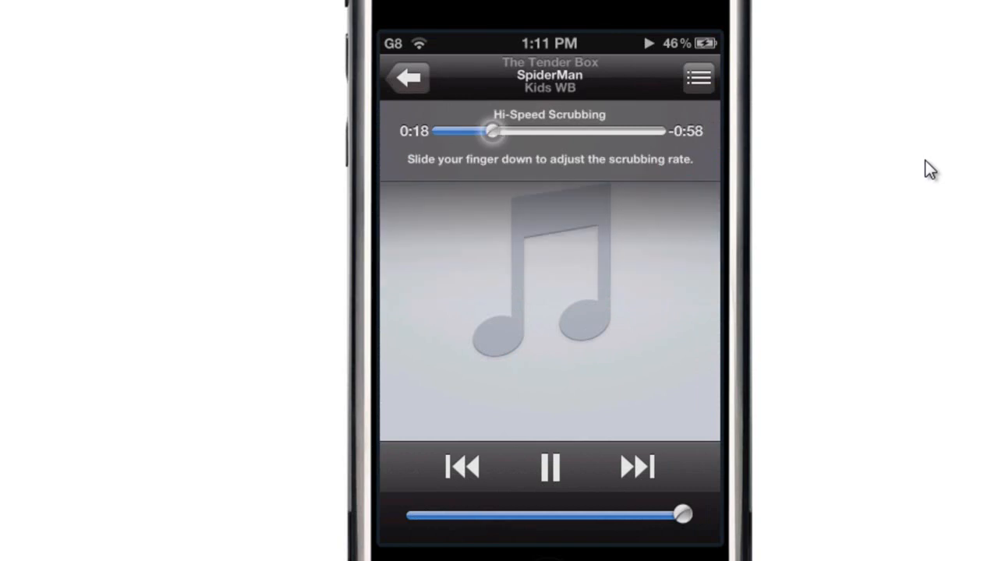
pyautogui.moveTo(491, 131); pyautogui.dragTo(632, 131)
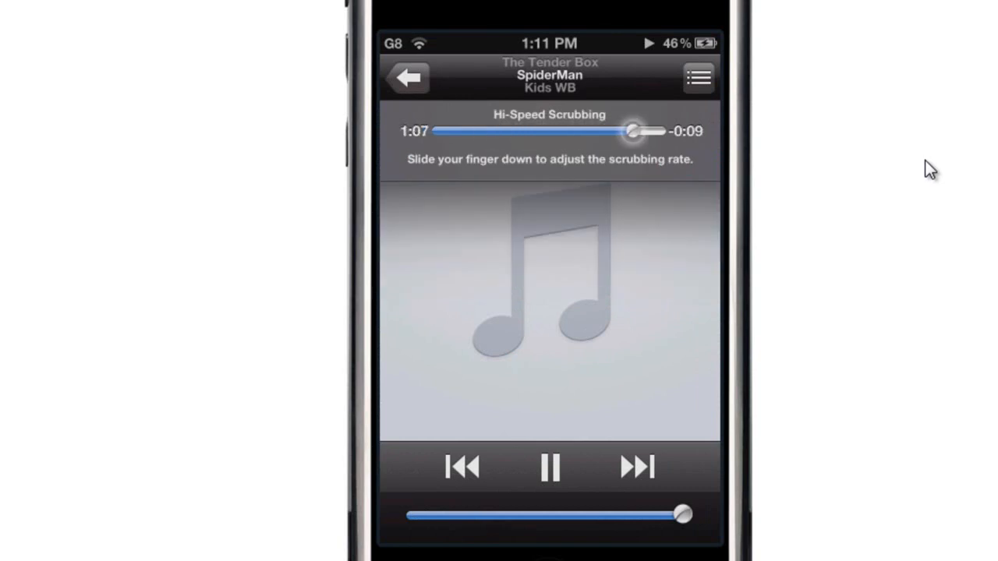
pyautogui.moveTo(632, 131); pyautogui.dragTo(655, 131)
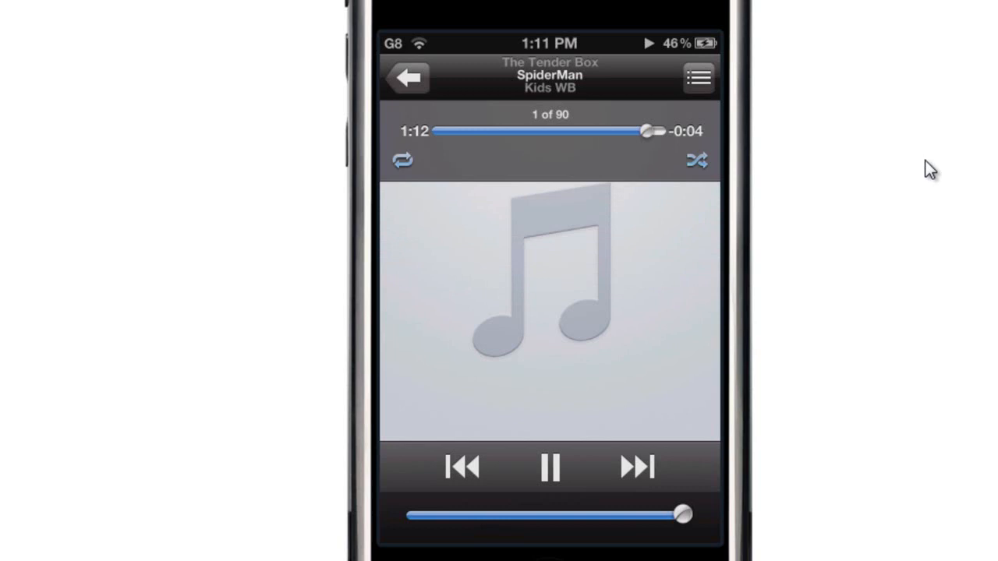
pyautogui.click(548, 468)
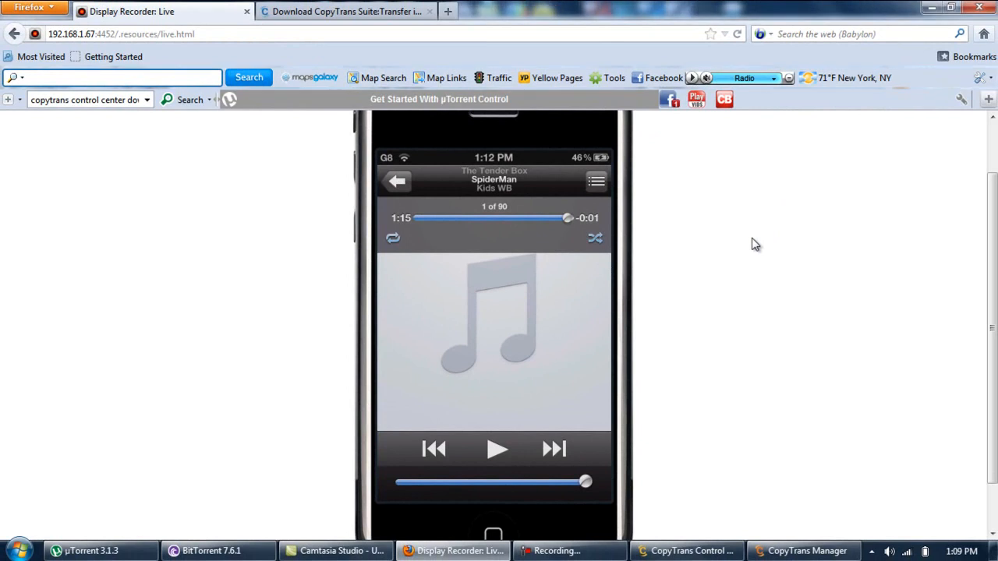
pyautogui.moveTo(568, 164)
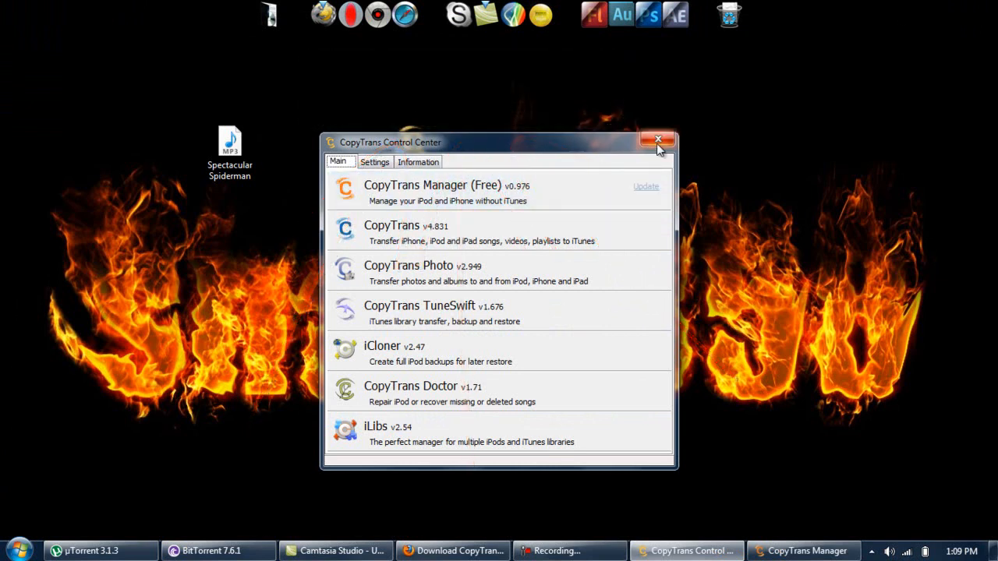
# Close CopyTrans Control Center, leaving the desktop showing
pyautogui.click(658, 141)
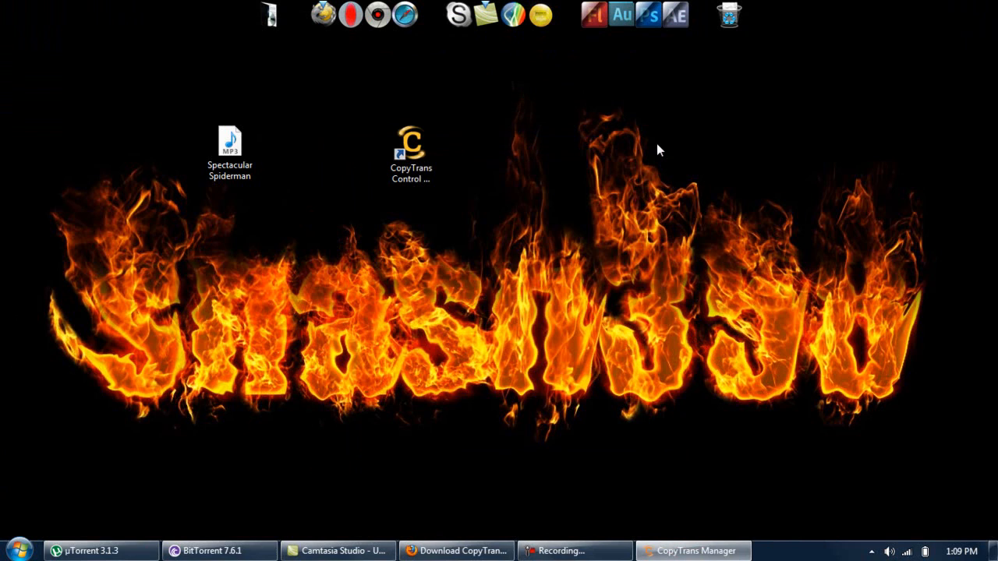
pyautogui.moveTo(668, 166)
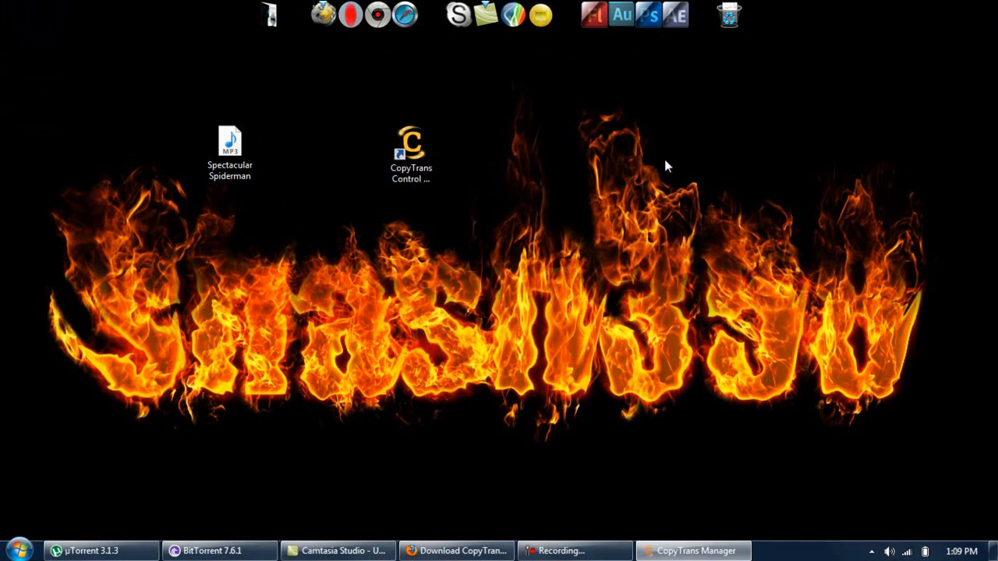
pyautogui.moveTo(677, 373)
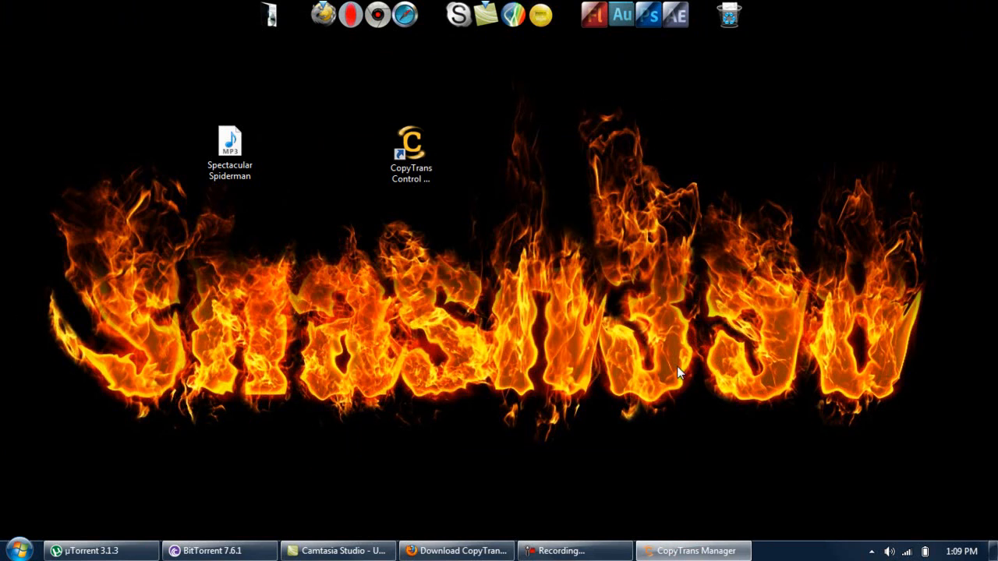